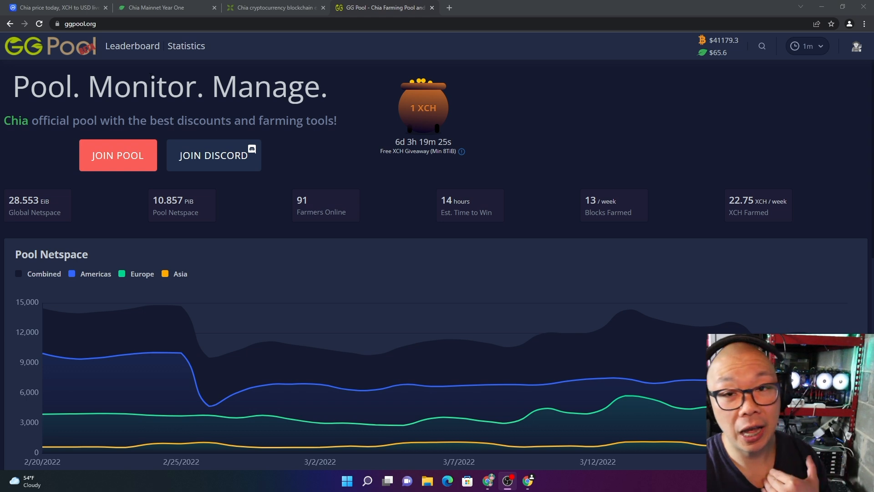
Open the GG Pool Leaderboard ranking farmers by plot size, points and join date.
left_click(132, 45)
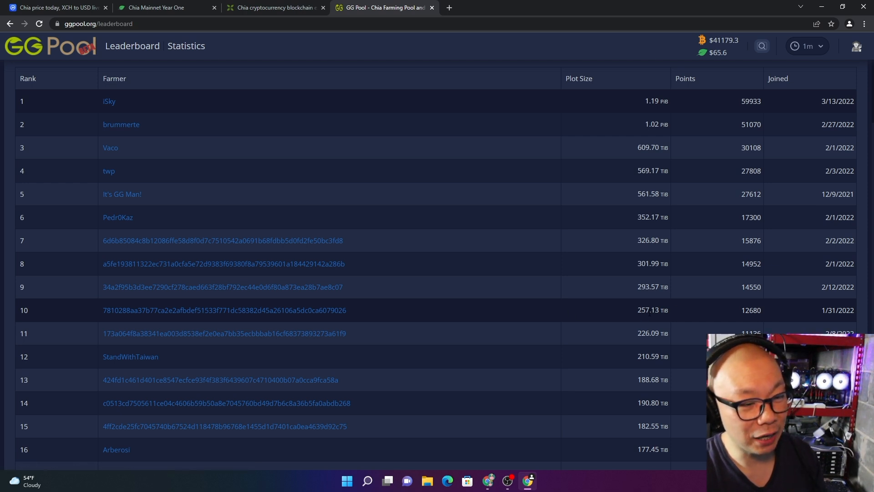
mouse_move(216, 312)
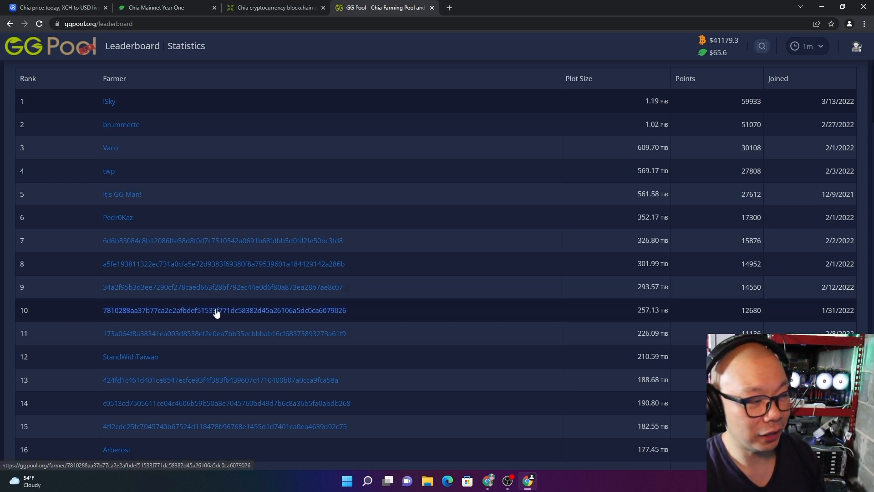
Open the rank 10 farmer's launcher ID details page from the leaderboard.
left_click(224, 310)
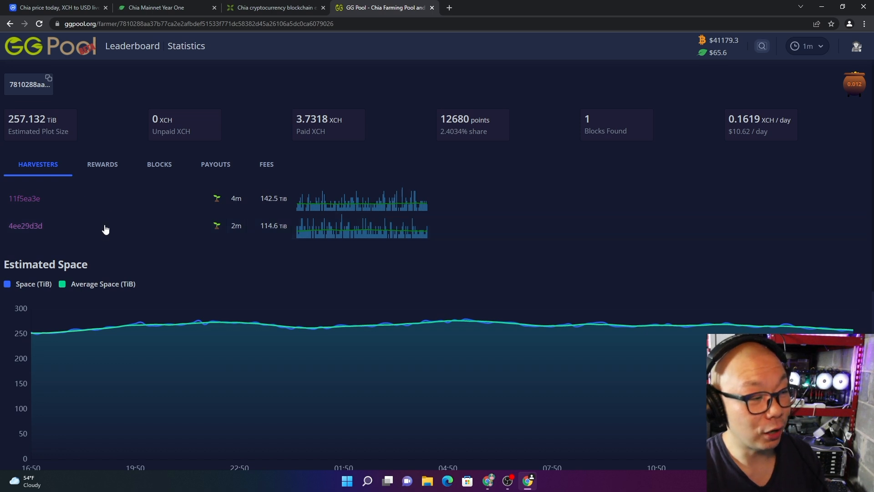
mouse_move(106, 205)
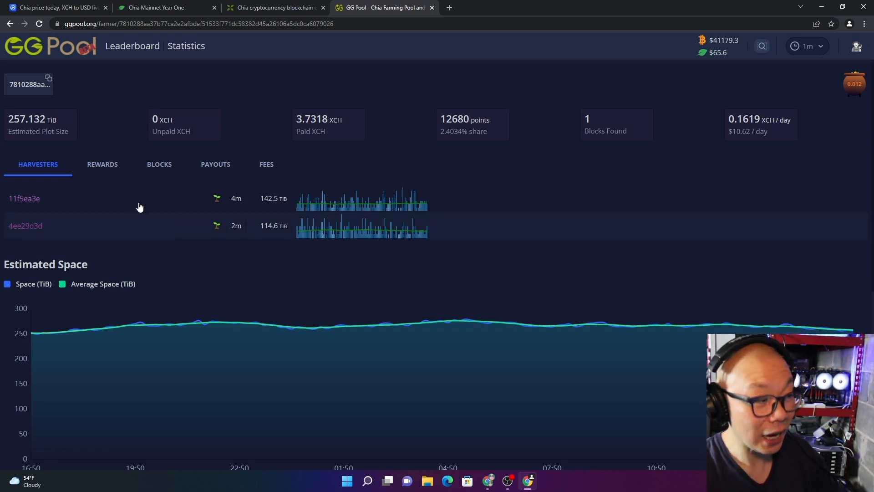
mouse_move(139, 213)
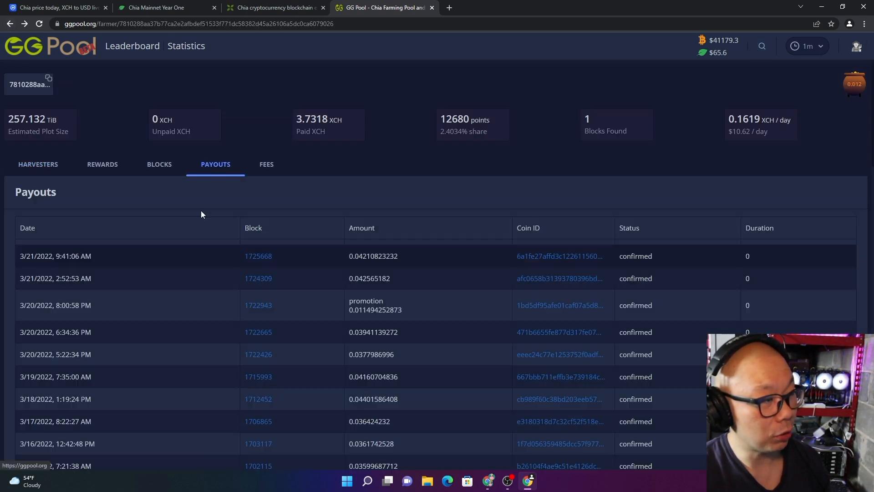
mouse_move(638, 318)
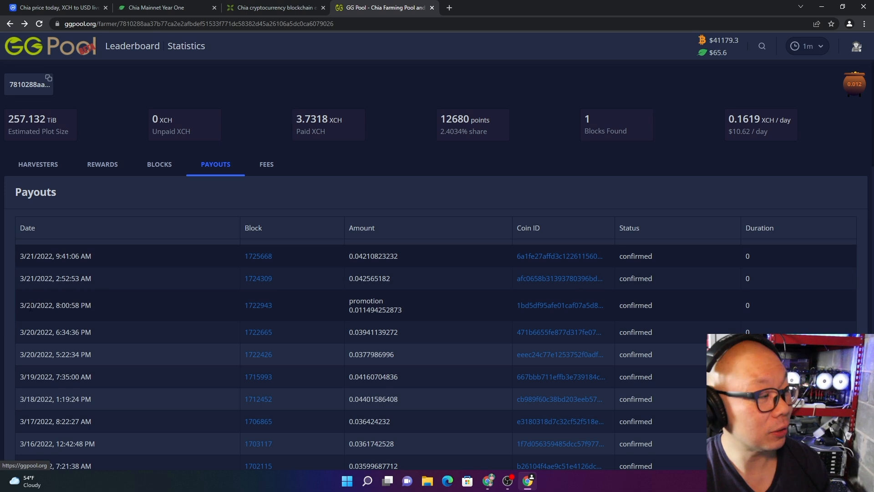
mouse_move(71, 325)
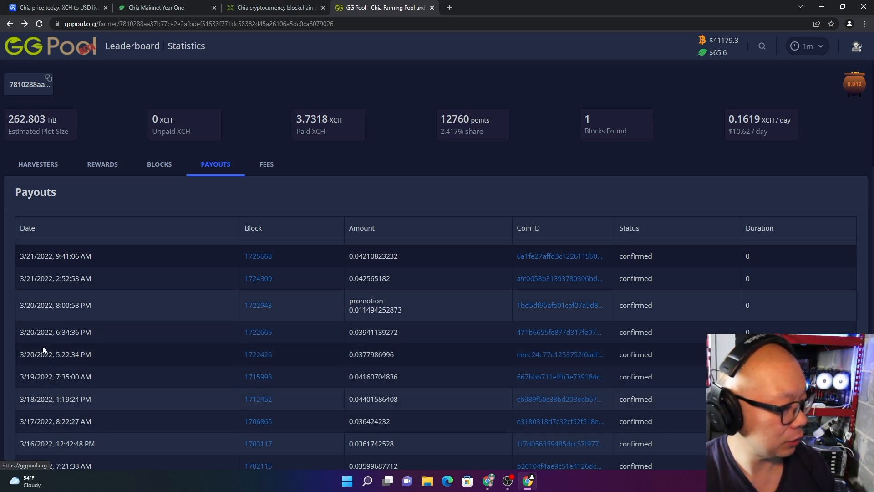
mouse_move(332, 375)
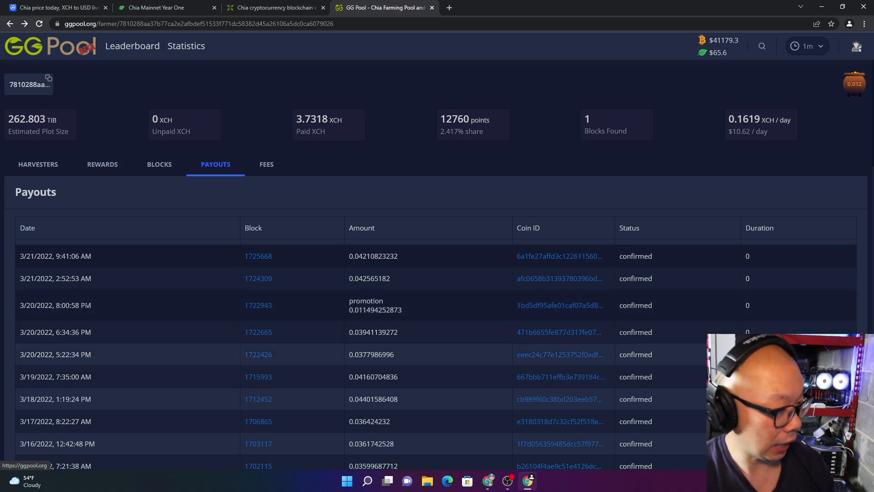
mouse_move(437, 352)
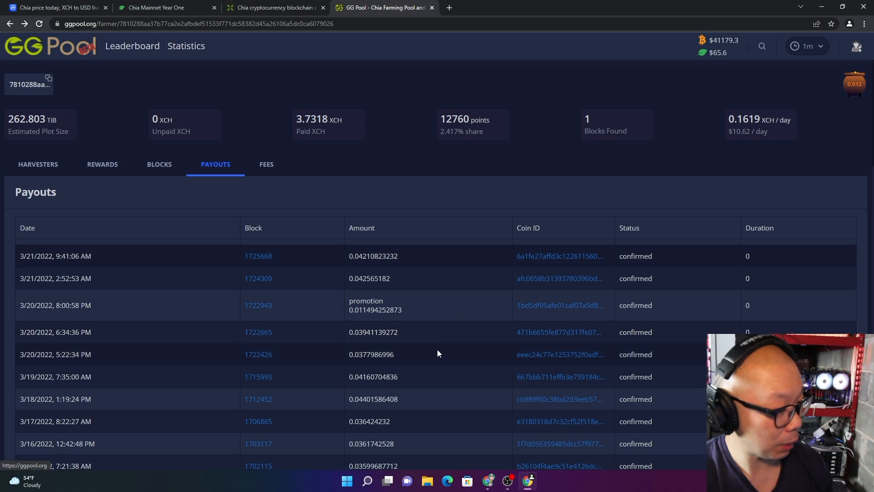
Scroll through the farmer's payouts table, then return to the GG Pool home page.
scroll("down", 3)
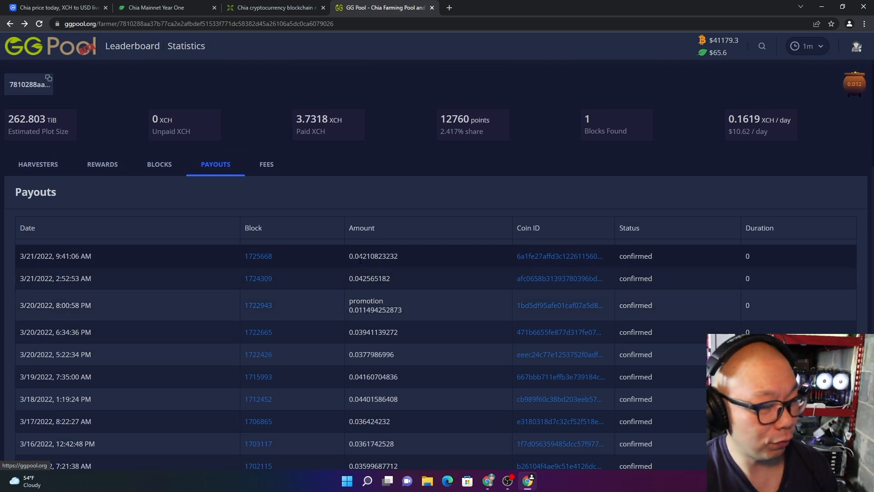
left_click(37, 164)
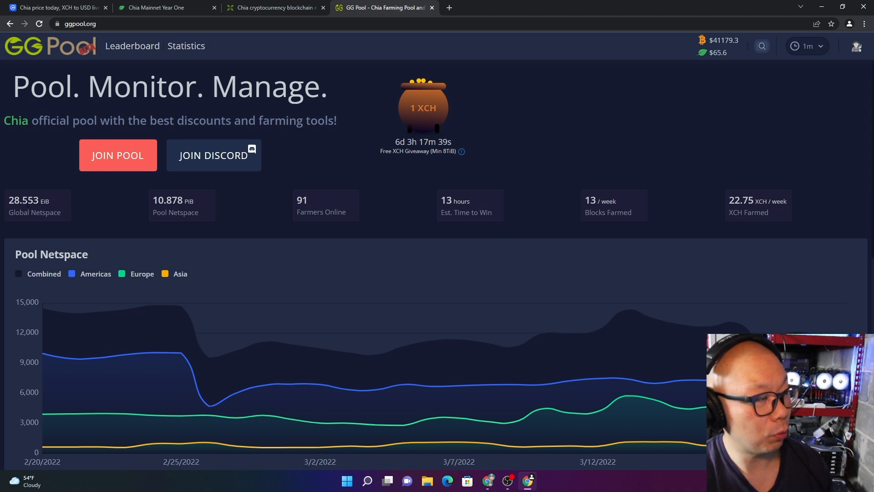
left_click(273, 7)
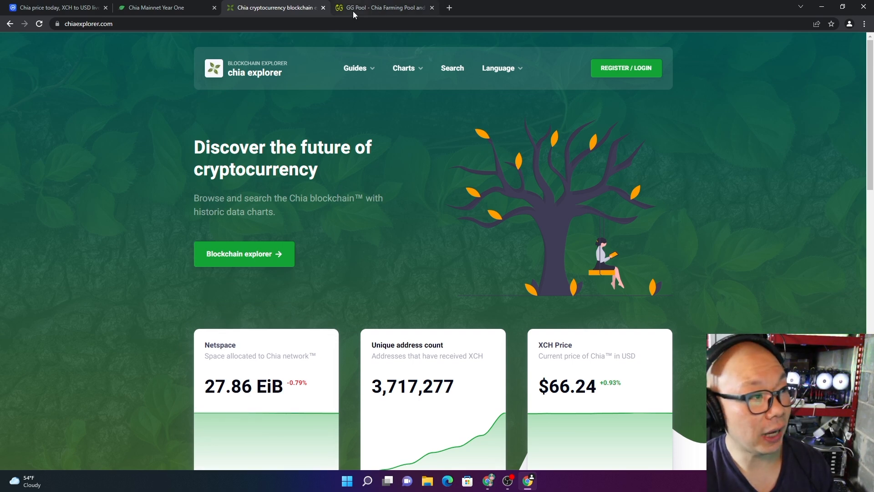
left_click(383, 7)
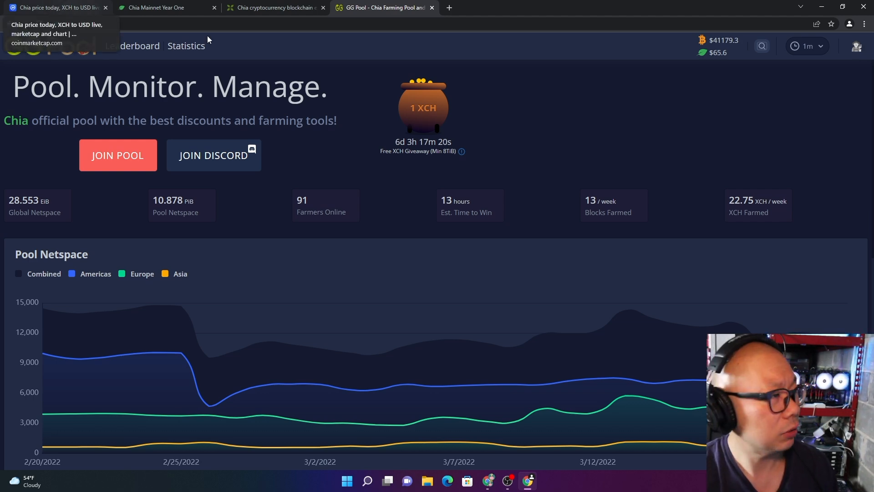
Switch via the Year One blog tab to Chia Explorer and view the 27.86 EiB netspace card.
left_click(162, 7)
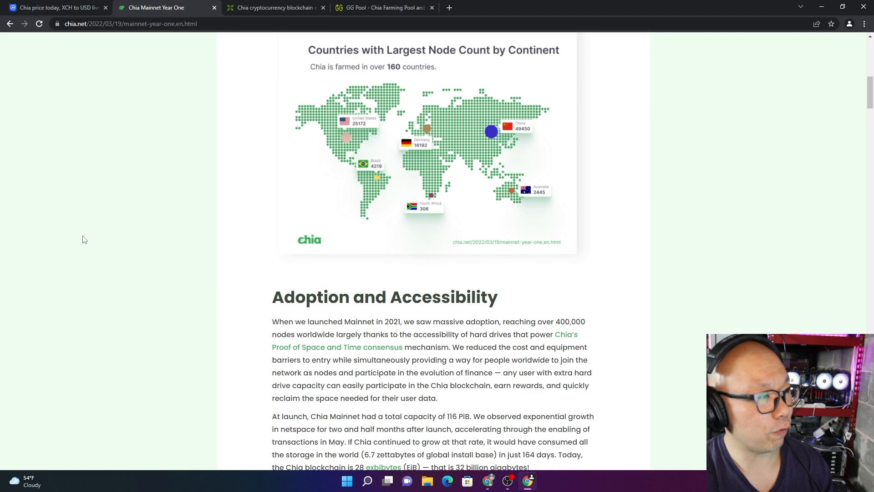
left_click(273, 8)
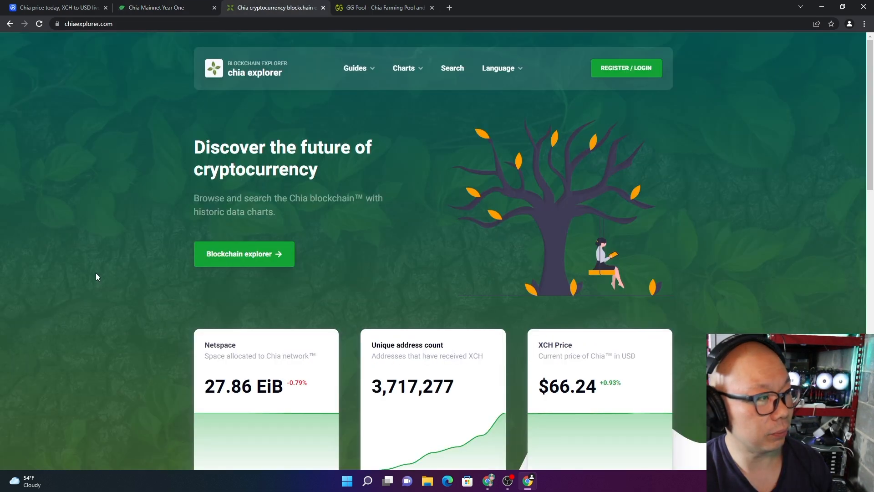
scroll("down", 3)
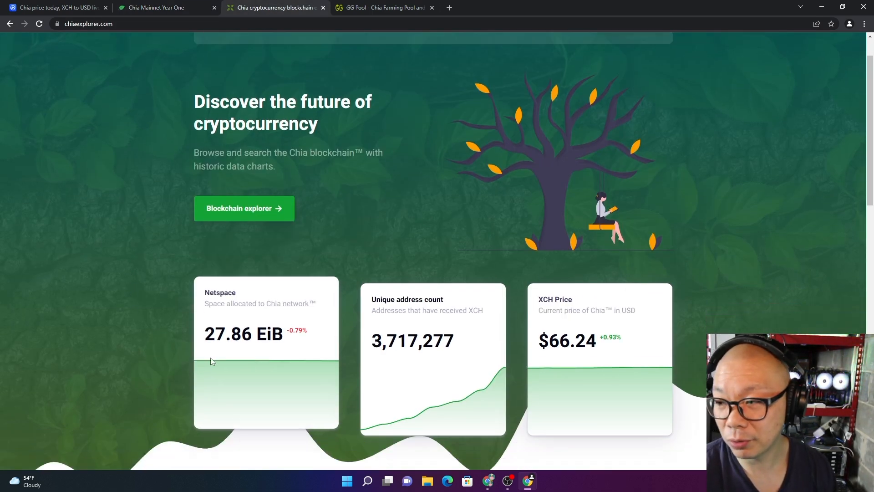
mouse_move(207, 355)
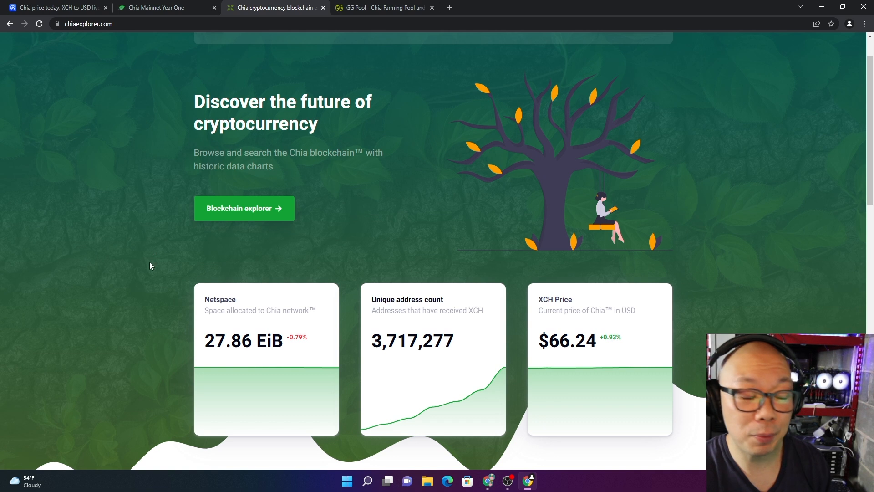
mouse_move(132, 282)
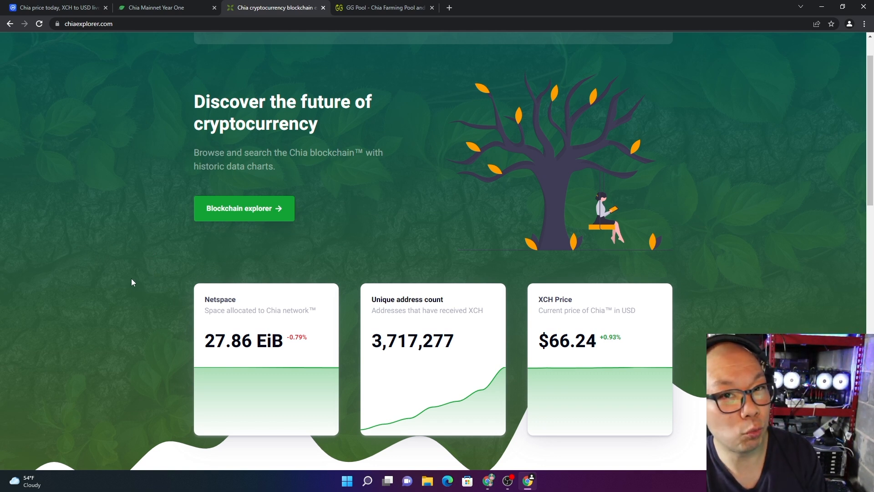
mouse_move(128, 227)
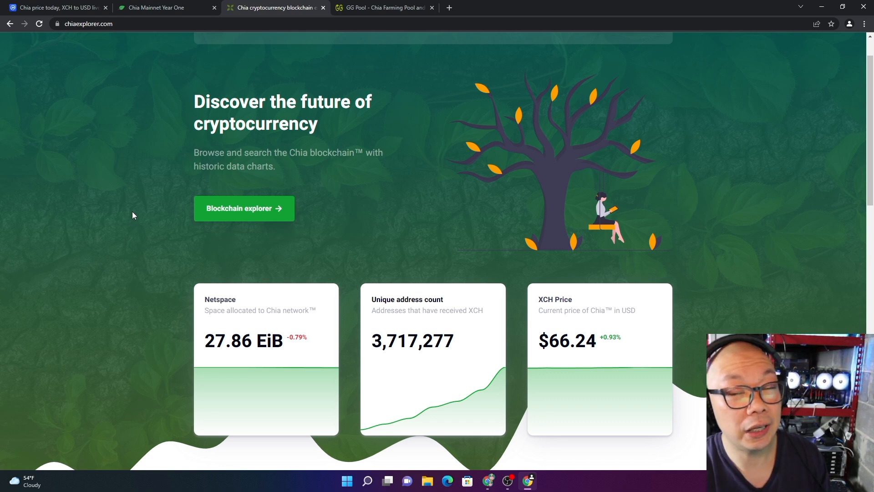
mouse_move(117, 196)
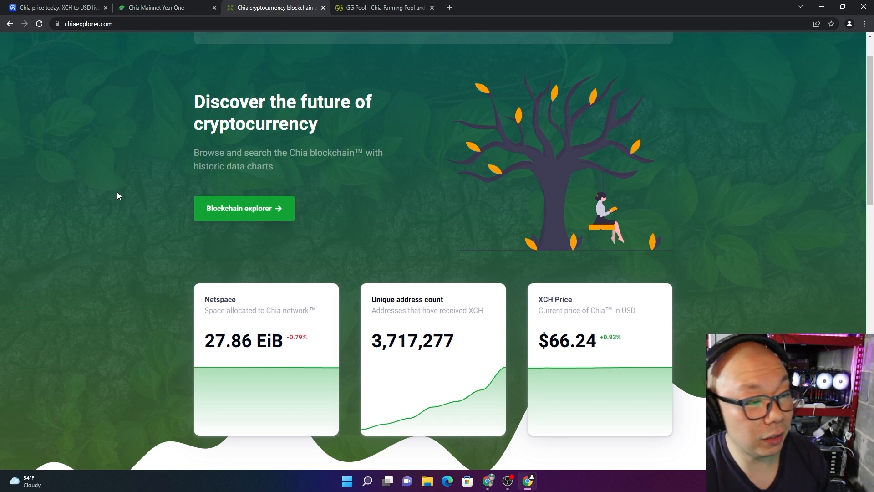
mouse_move(120, 181)
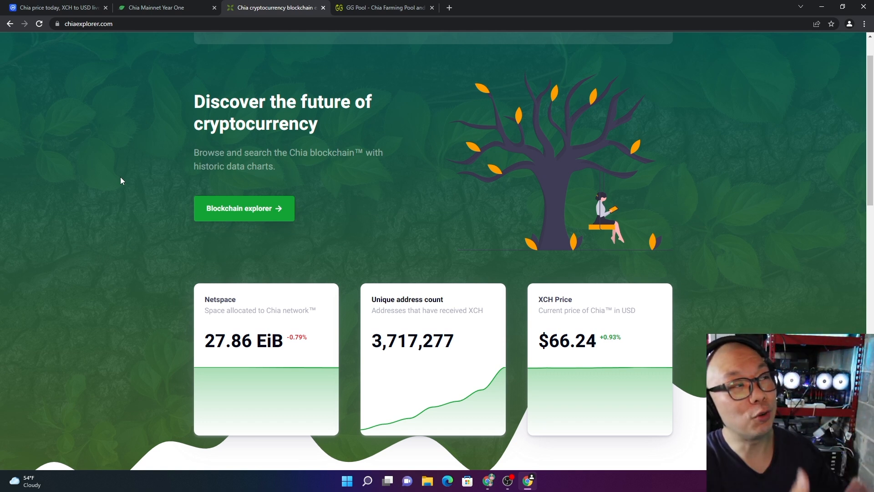
Read the Mainnet Year One post through its node-count map, adoption and sustainability sections.
left_click(161, 7)
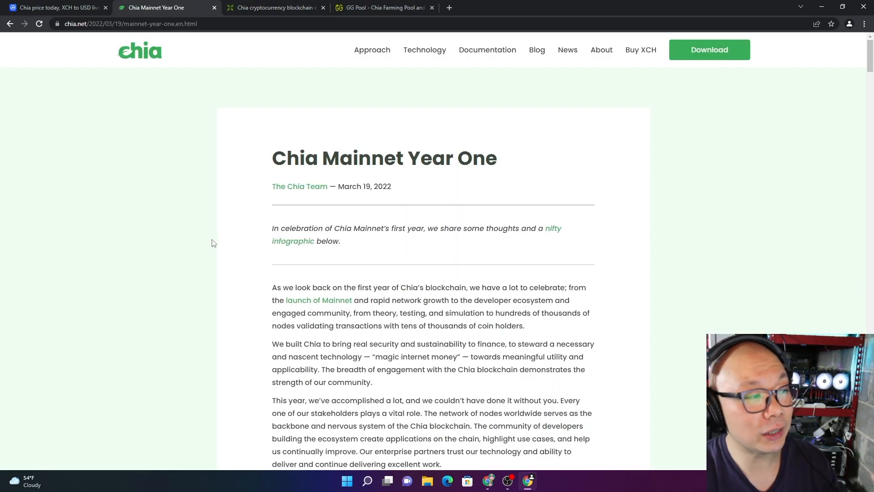
scroll("down", 3)
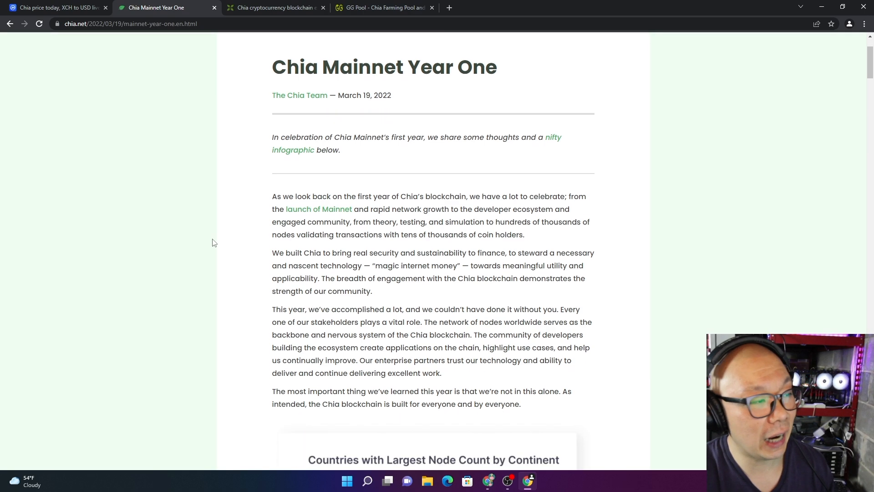
scroll("down", 3)
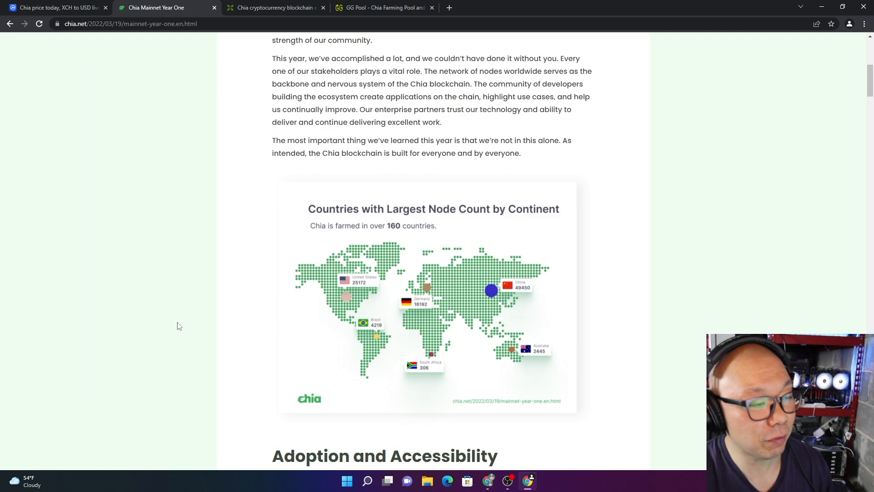
scroll("down", 3)
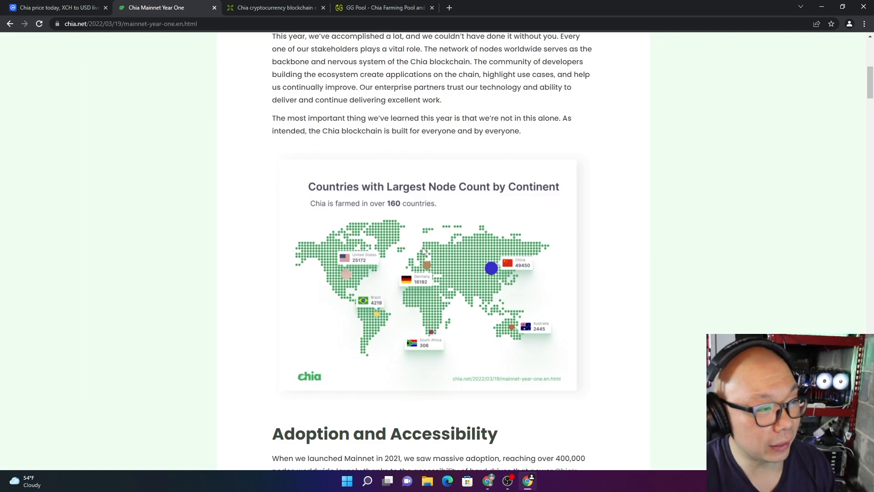
scroll("down", 3)
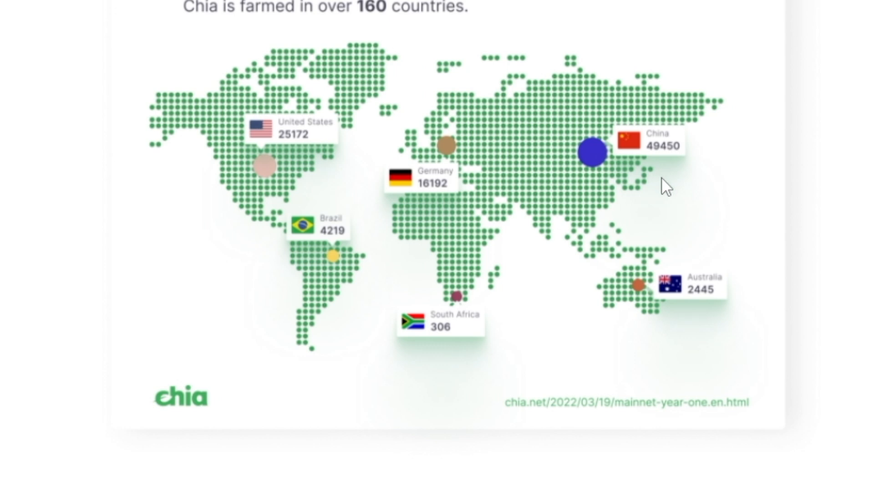
mouse_move(668, 179)
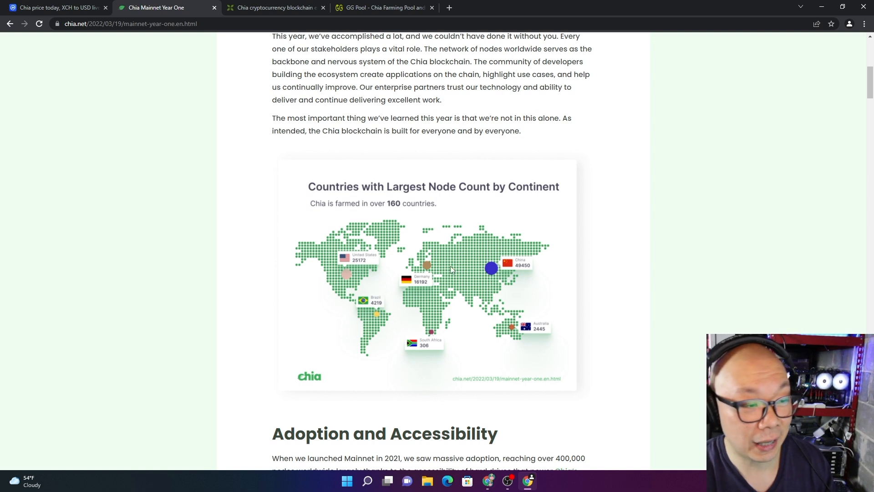
mouse_move(377, 291)
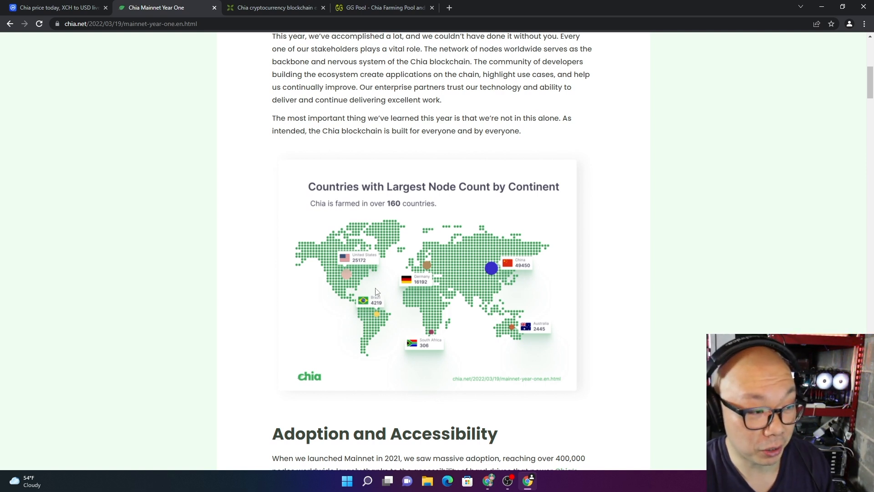
mouse_move(346, 276)
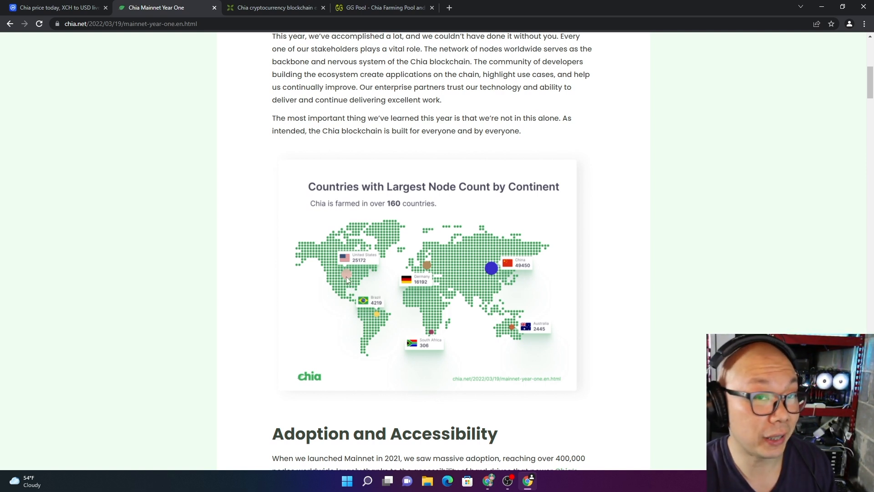
scroll("down", 3)
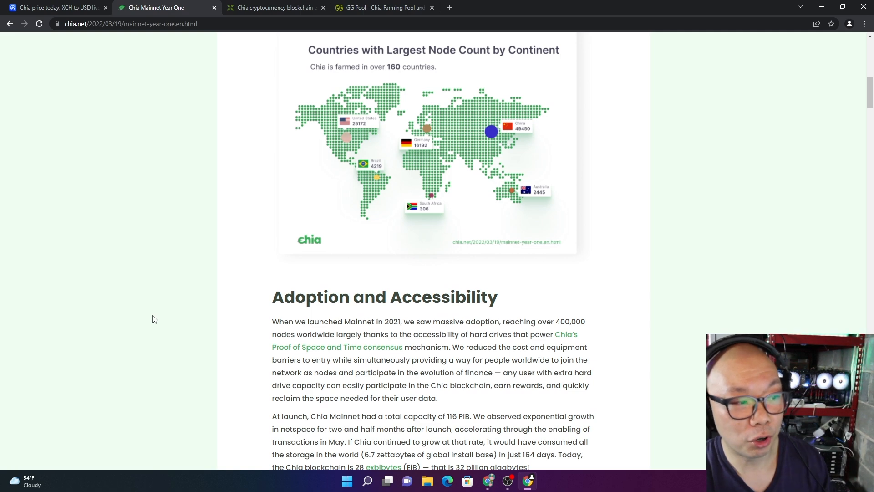
scroll("down", 3)
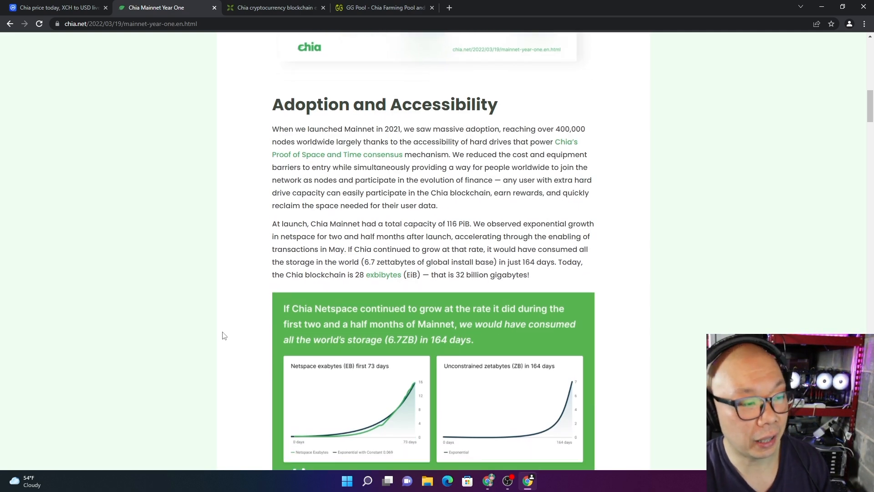
scroll("down", 3)
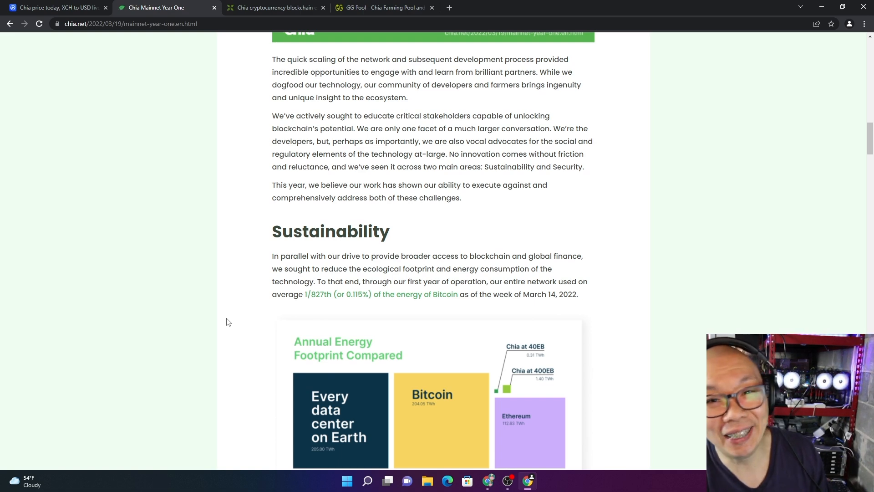
scroll("up", 3)
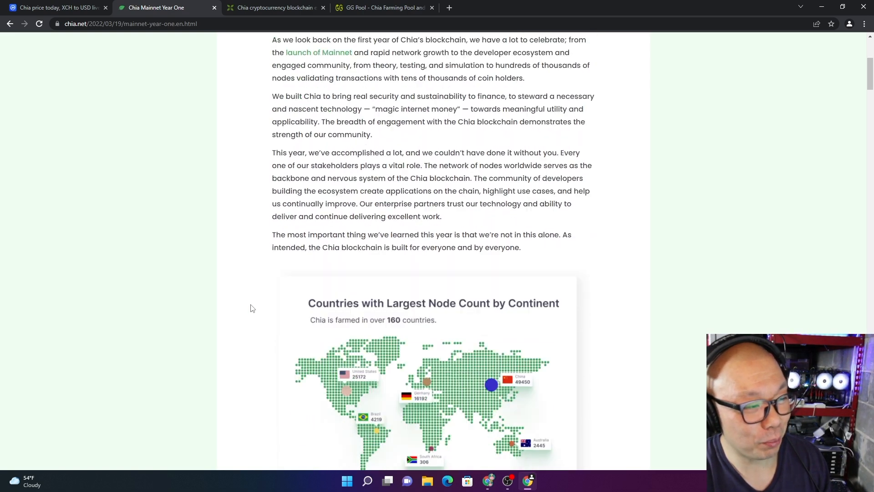
scroll("down", 3)
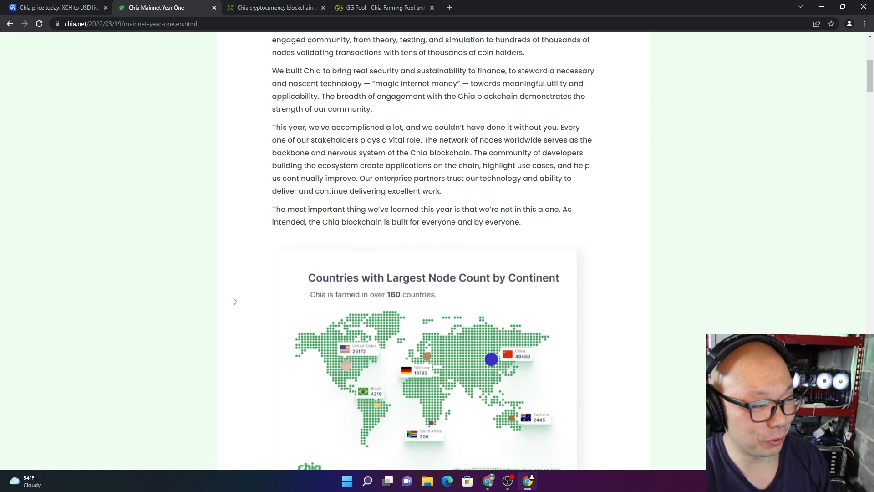
mouse_move(55, 8)
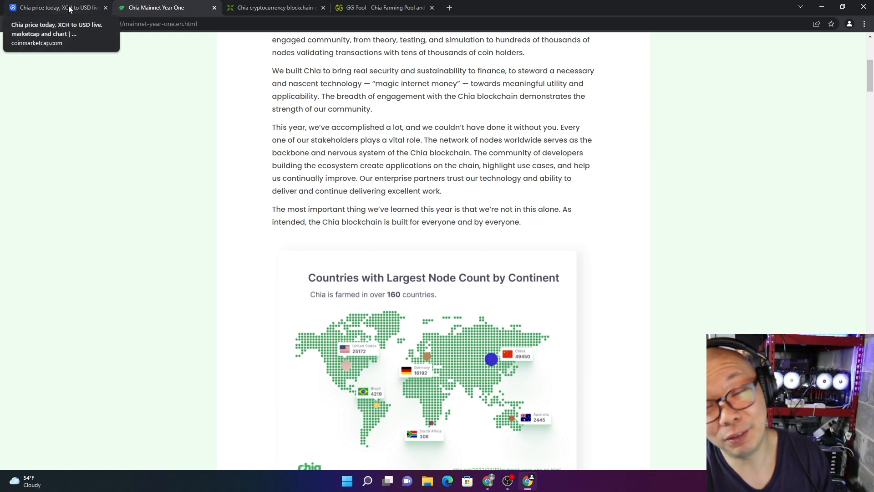
Switch to CoinMarketCap's Chia (XCH) page and scroll to the one-day Chia to USD chart.
left_click(55, 7)
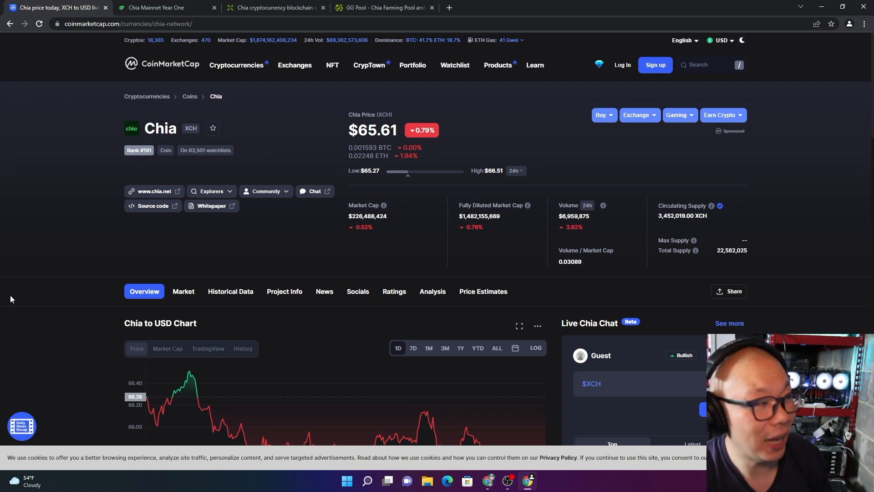
scroll("down", 3)
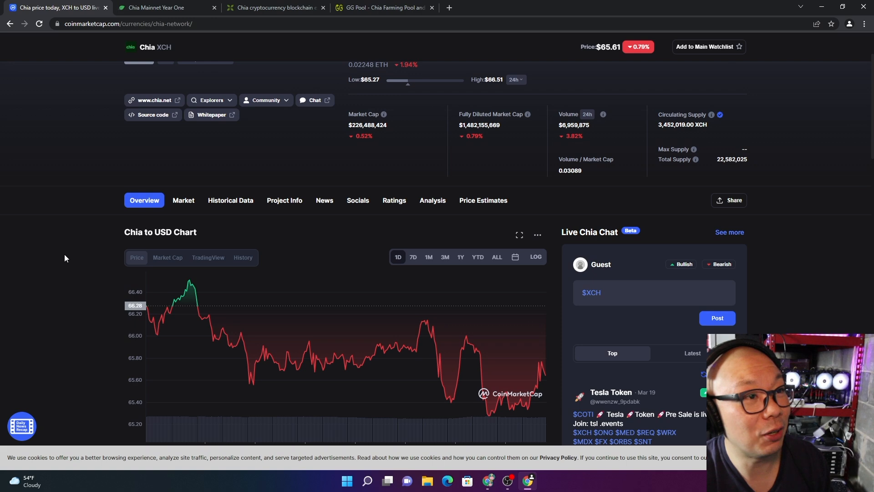
scroll("down", 3)
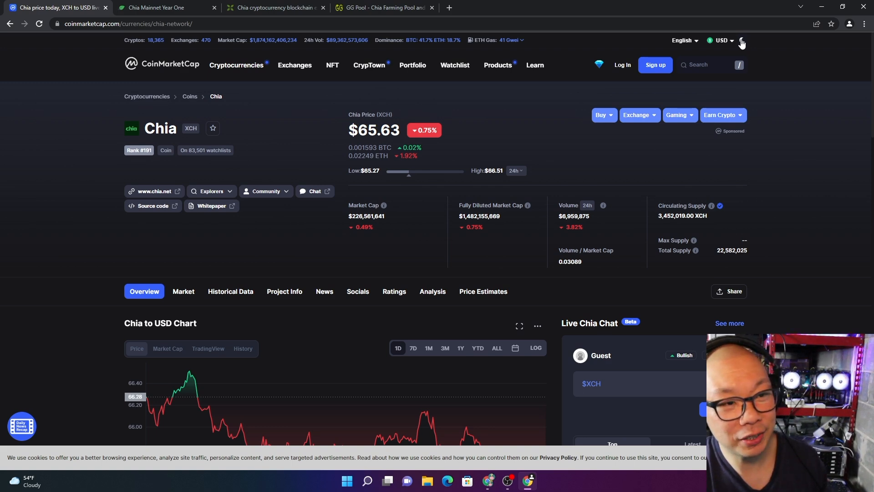
scroll("down", 3)
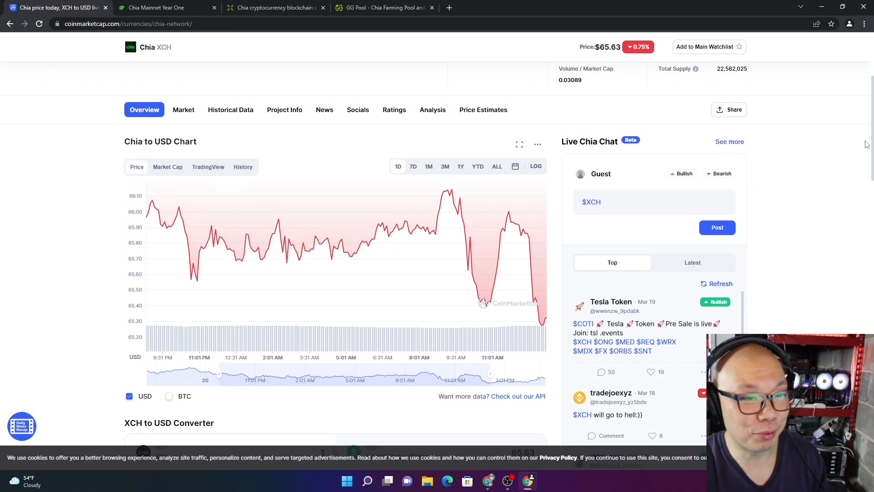
scroll("up", 3)
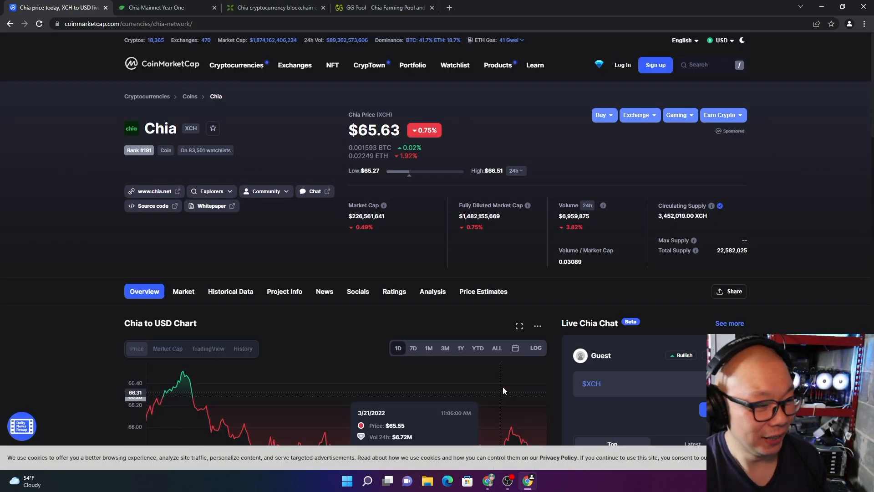
scroll("down", 3)
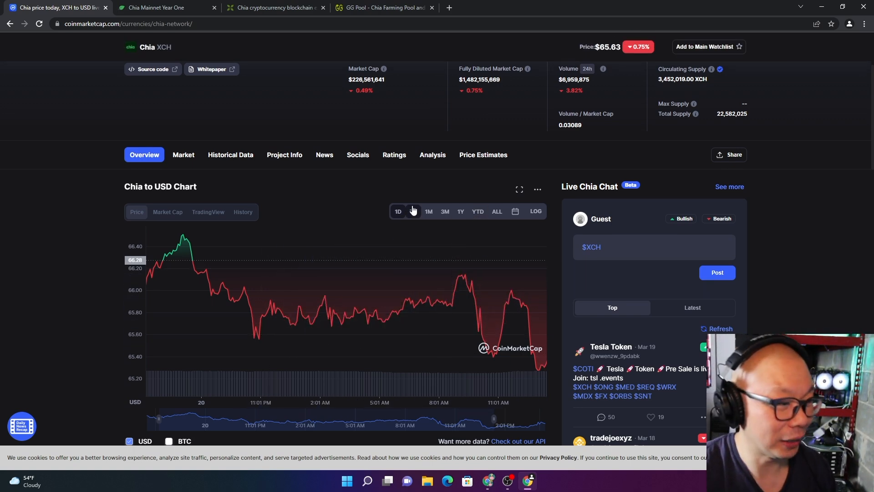
left_click(413, 211)
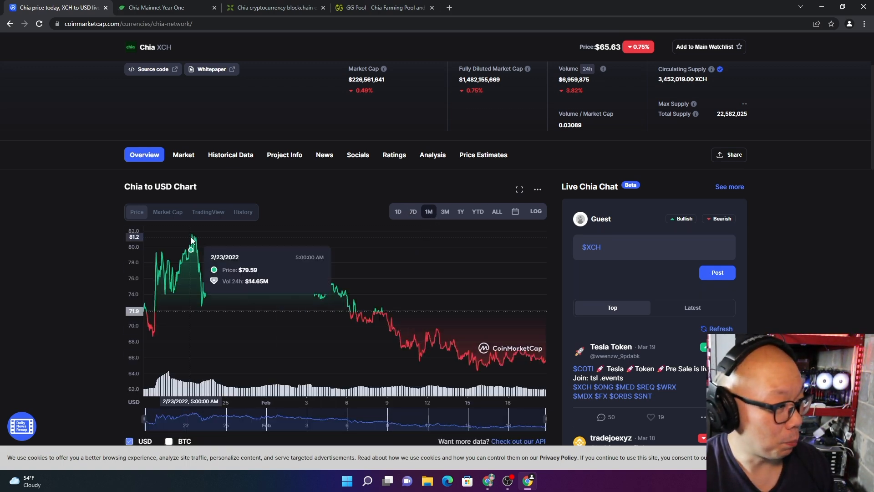
mouse_move(194, 242)
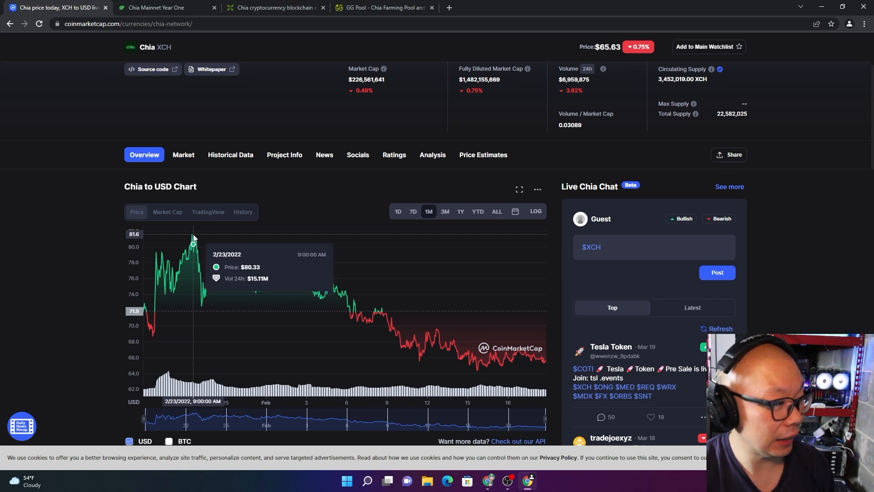
left_click(495, 212)
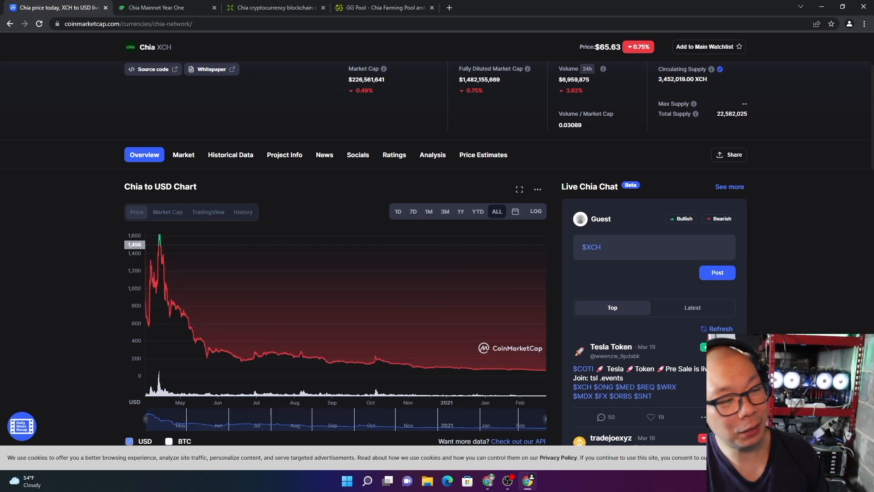
left_click(412, 211)
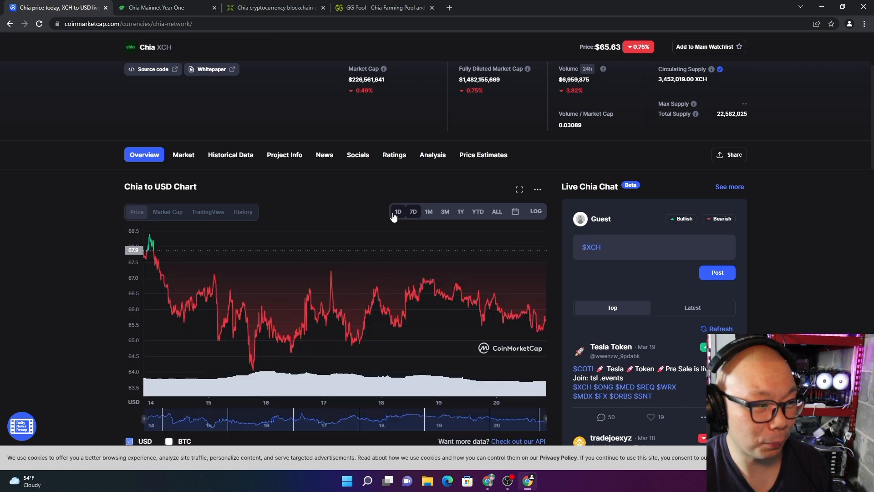
left_click(397, 211)
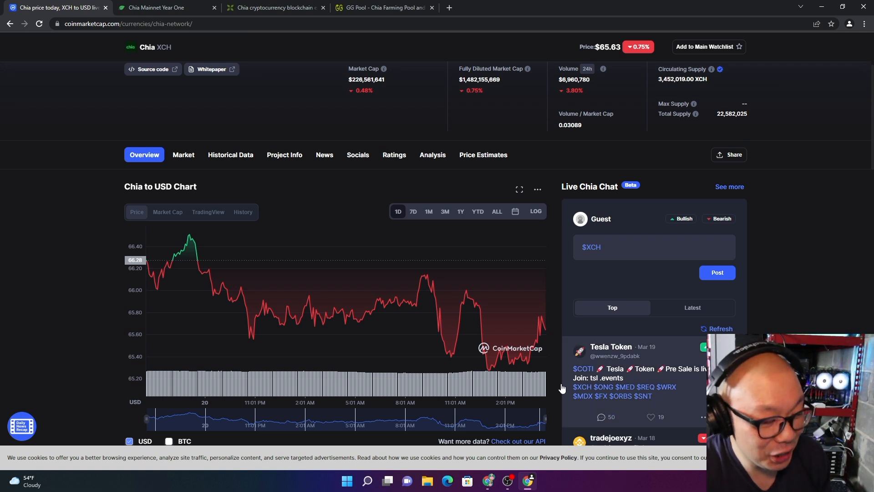
mouse_move(512, 358)
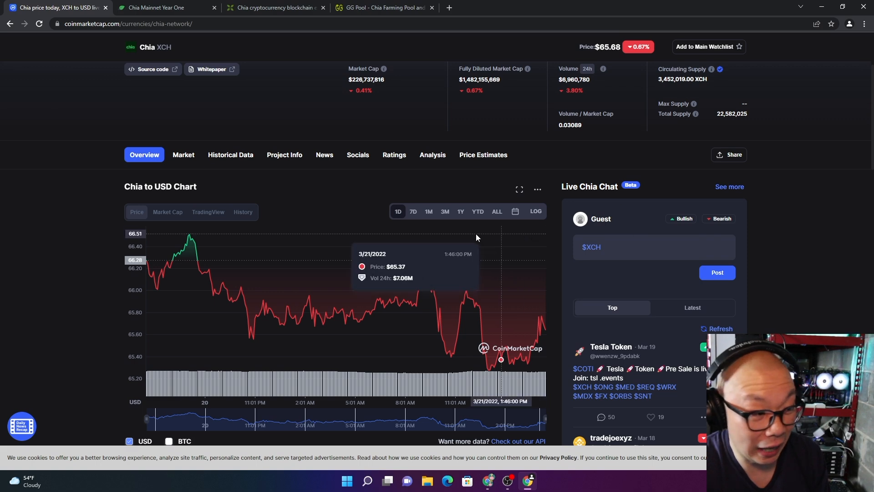
Scroll the Chia page with the seven-day chart range selected.
scroll("down", 3)
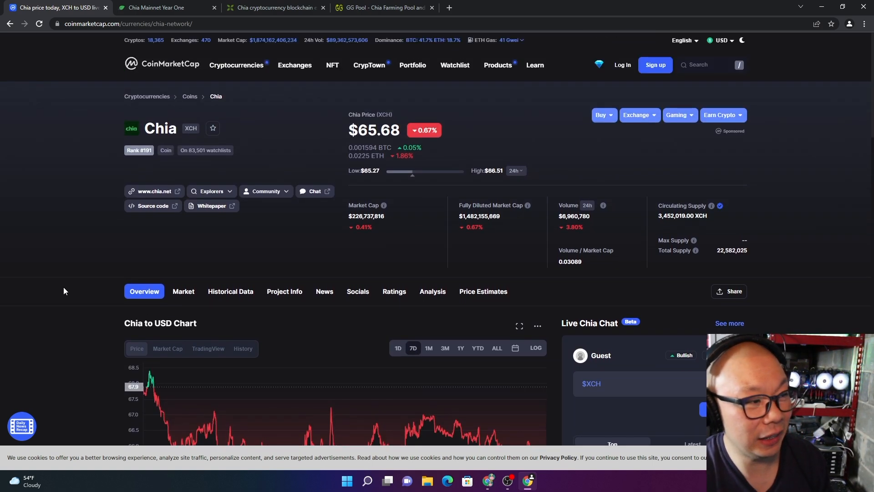
mouse_move(86, 258)
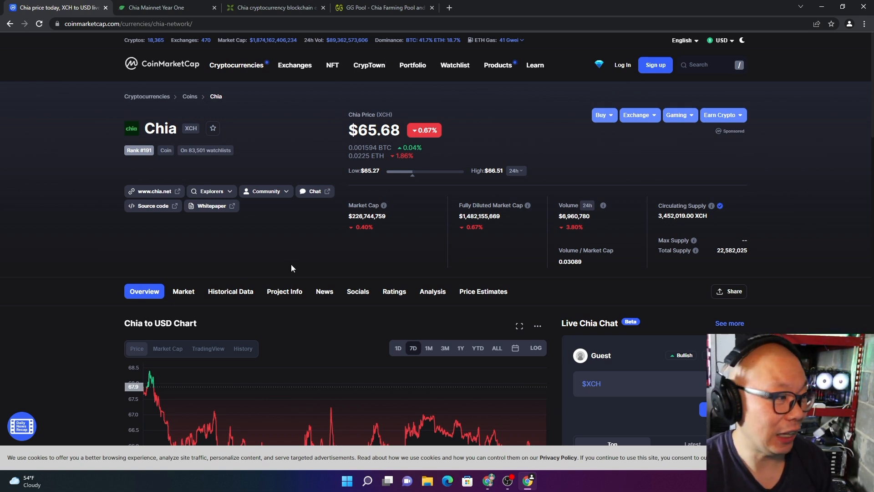
mouse_move(280, 266)
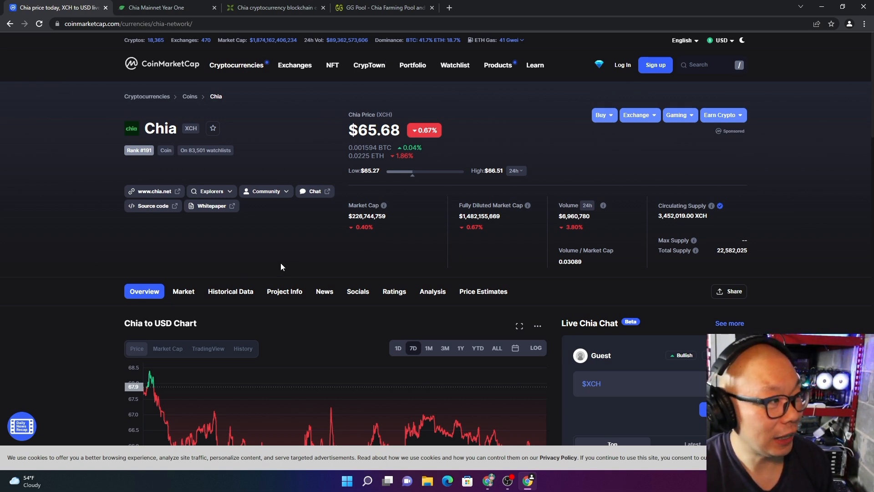